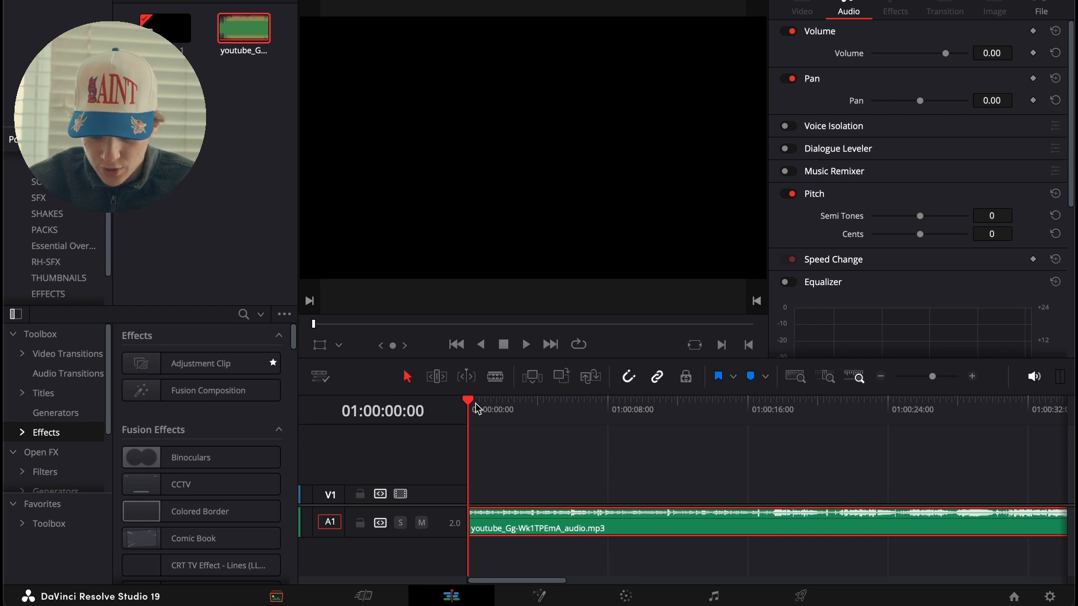
# Blade the song at the playhead and move the opening piece down to track A2.
pyautogui.click(526, 345)
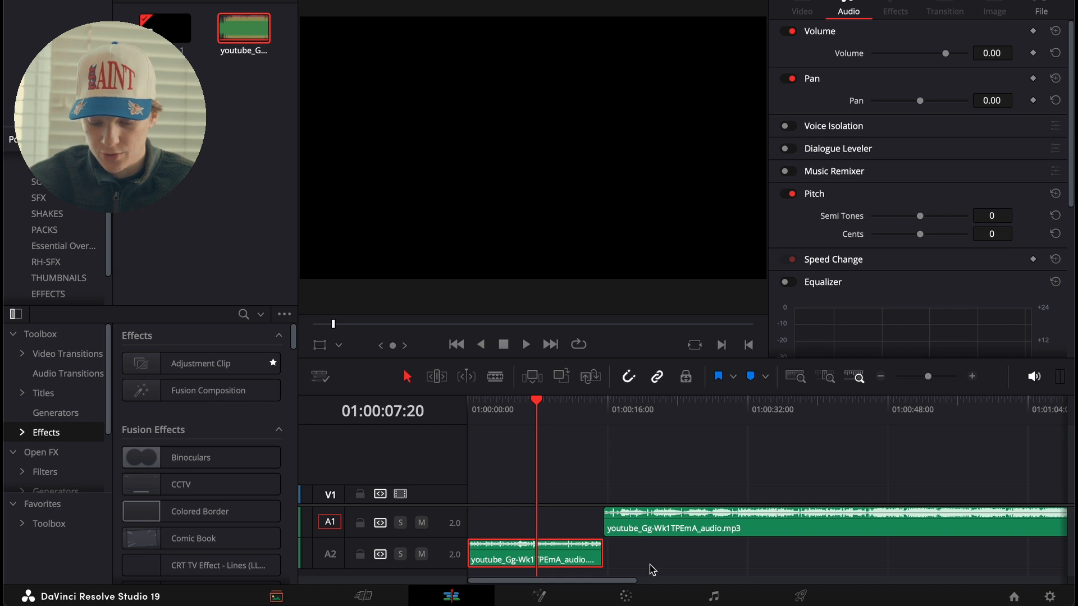
# On the Fairlight mixer, pull Audio 2's Band 6 low-pass frequency down so the opening sounds muffled.
pyautogui.click(714, 597)
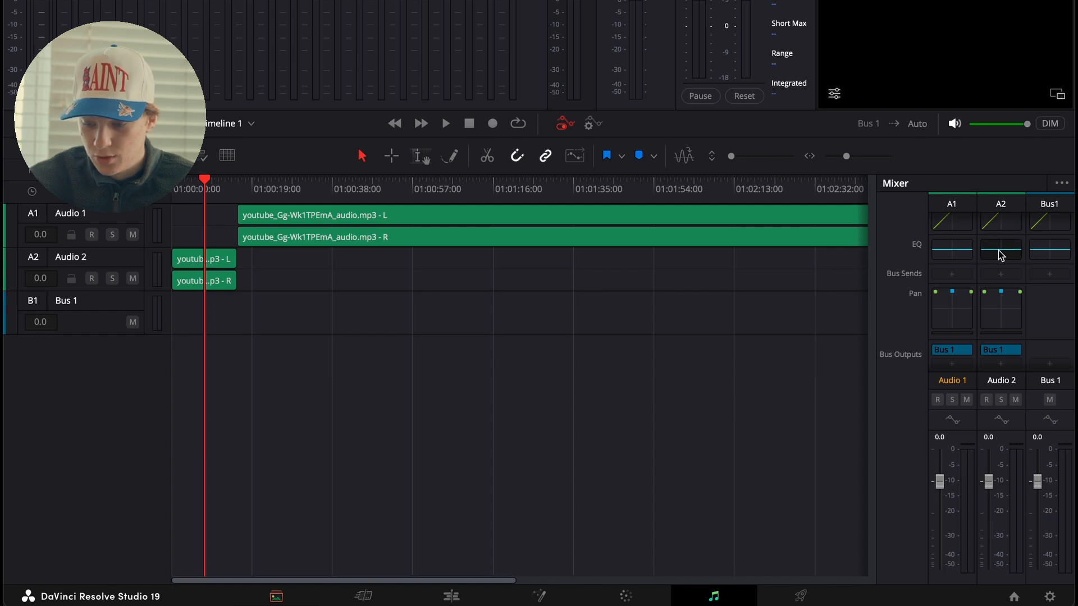
pyautogui.click(1000, 250)
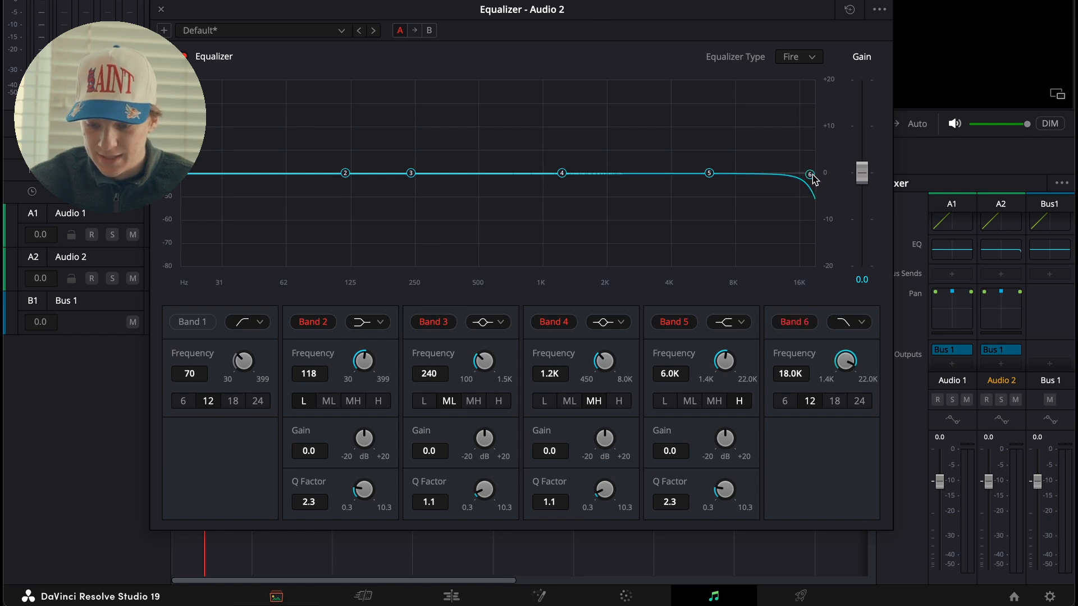
pyautogui.moveTo(809, 173); pyautogui.dragTo(537, 220)
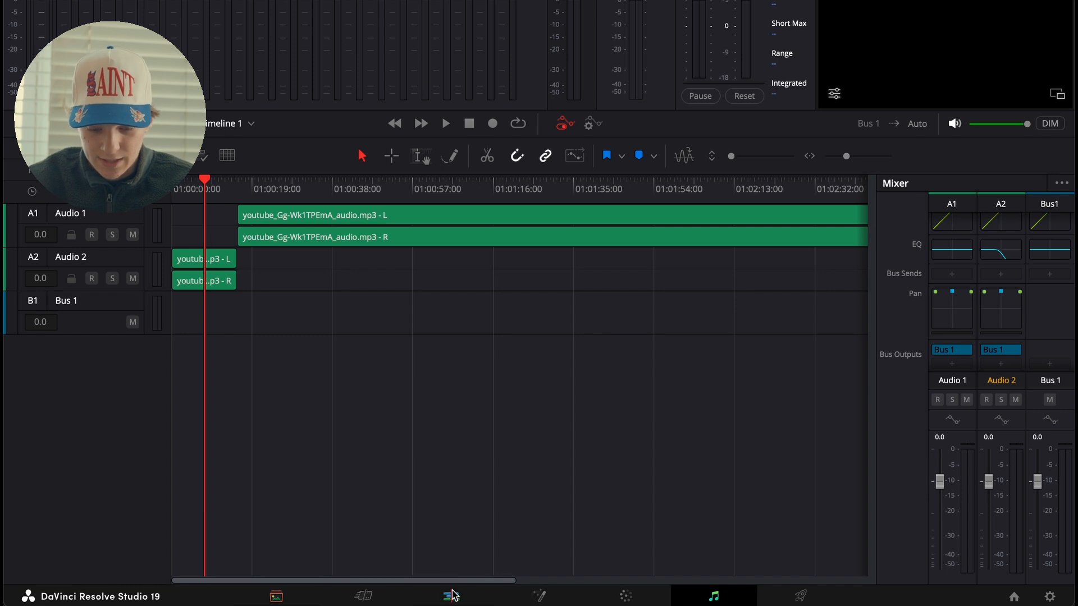
pyautogui.click(448, 595)
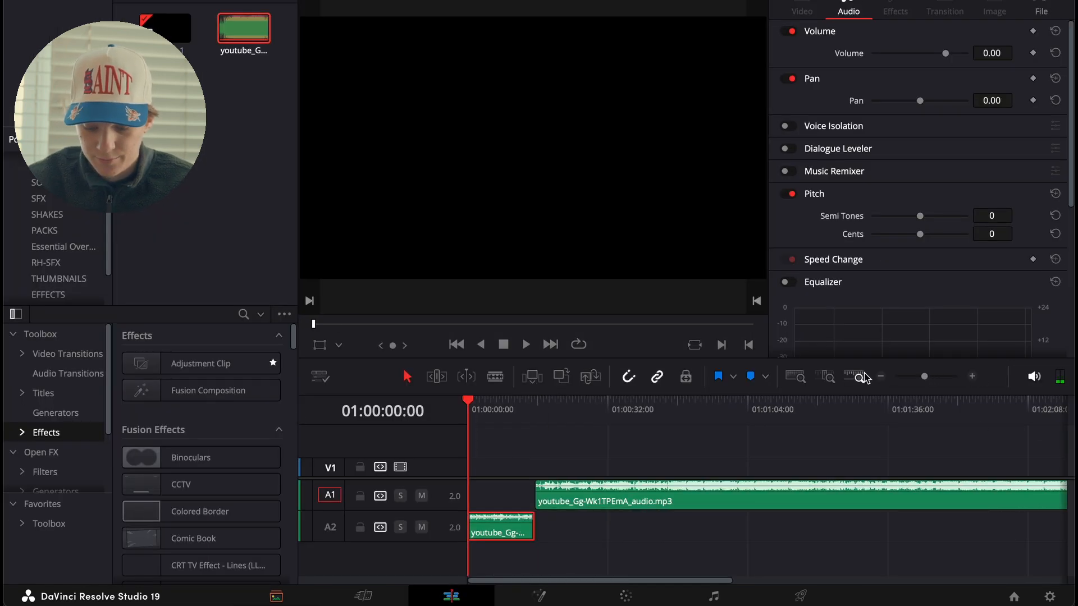
pyautogui.click(525, 344)
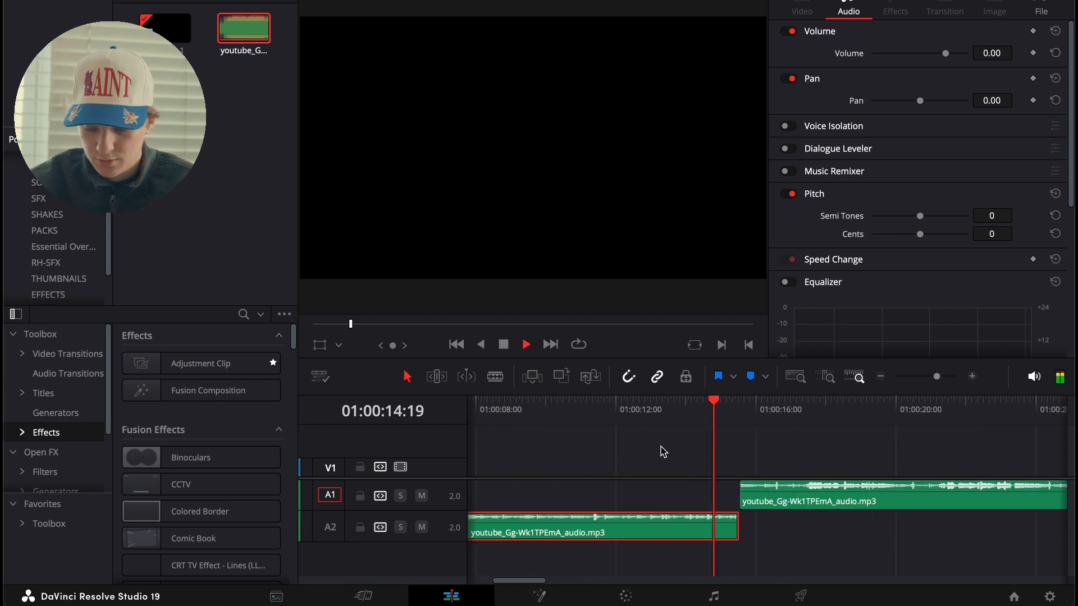
pyautogui.click(721, 408)
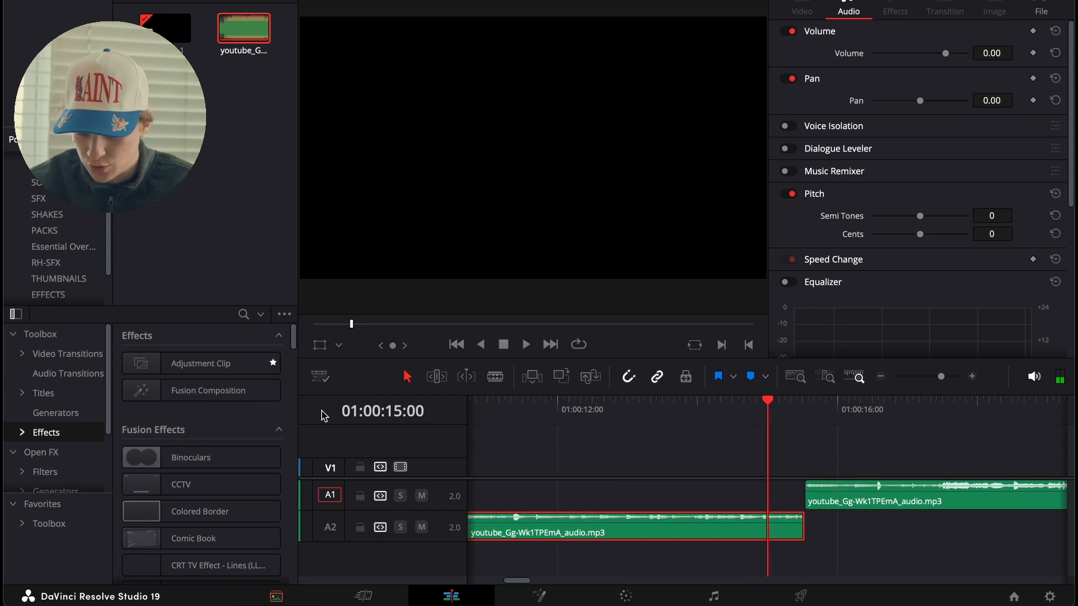
# Drop a Cross Fade 0 dB audio transition onto the end of the muffled A2 clip and review its settings.
pyautogui.click(67, 374)
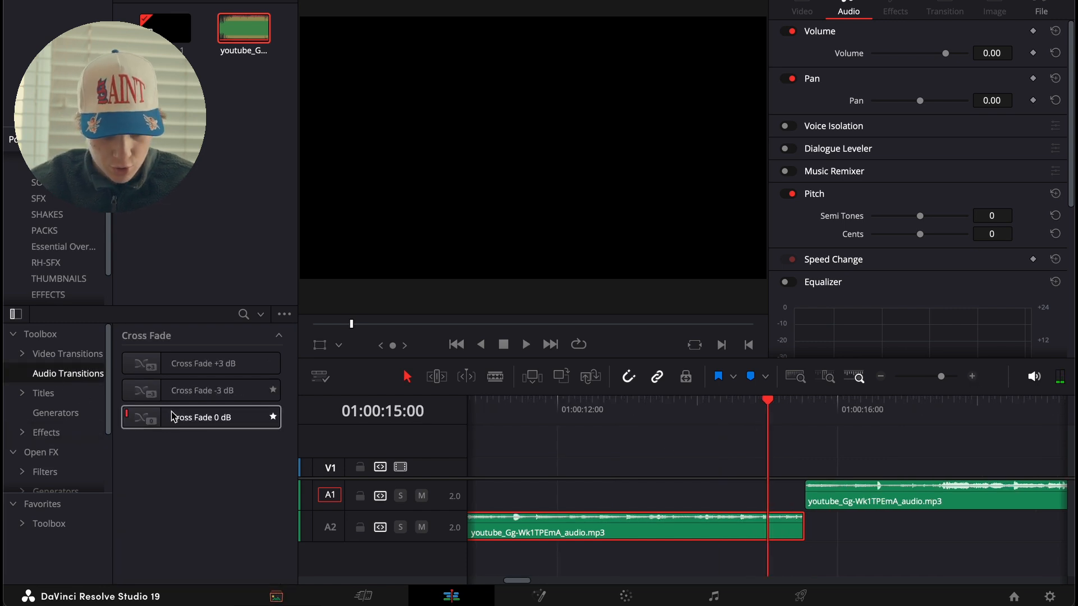
pyautogui.moveTo(200, 418); pyautogui.dragTo(797, 512)
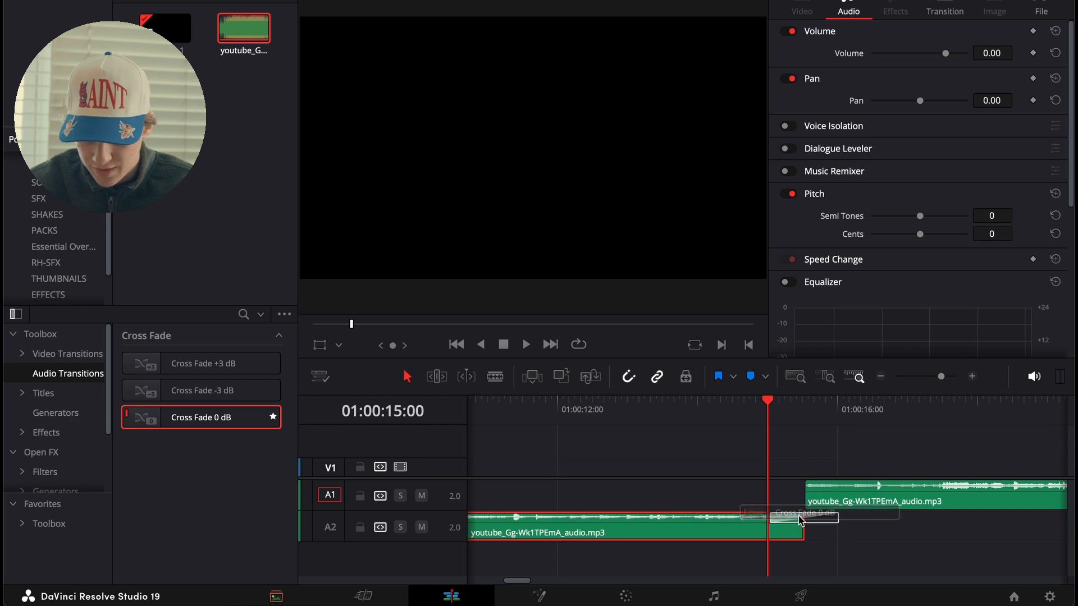
pyautogui.click(795, 521)
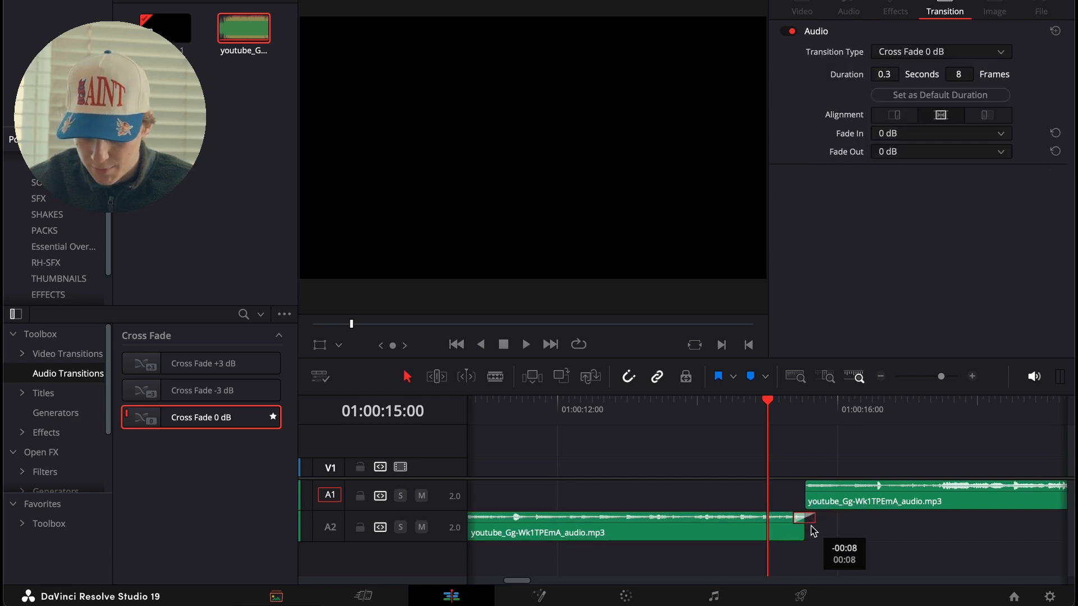
pyautogui.moveTo(475, 470)
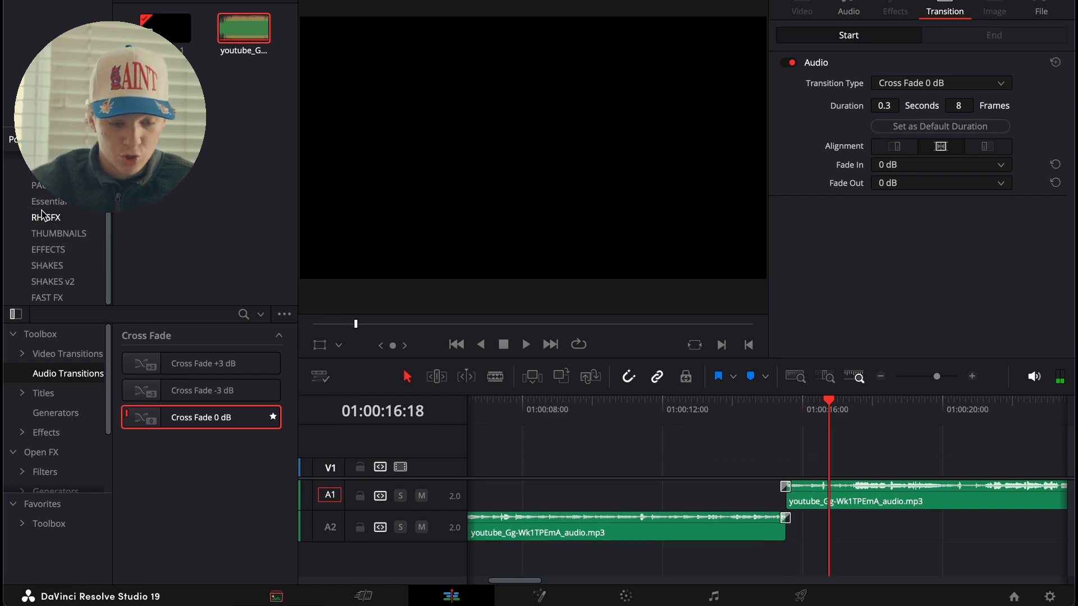
# Drag the riser clip from the RH-SFX bin onto A3 so it ends right at the cut.
pyautogui.click(46, 217)
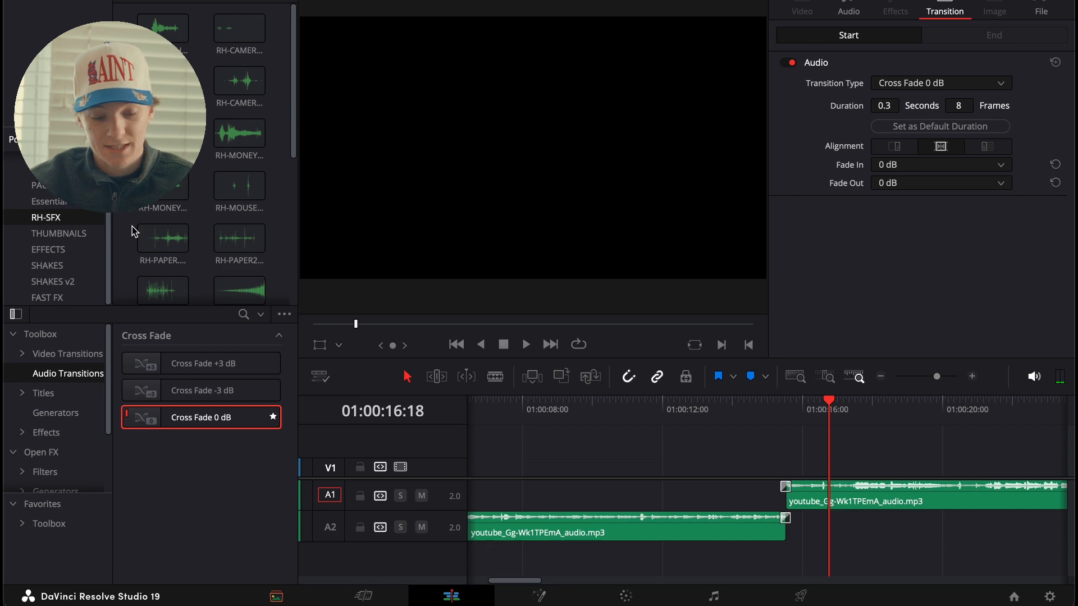
pyautogui.scroll(-3)
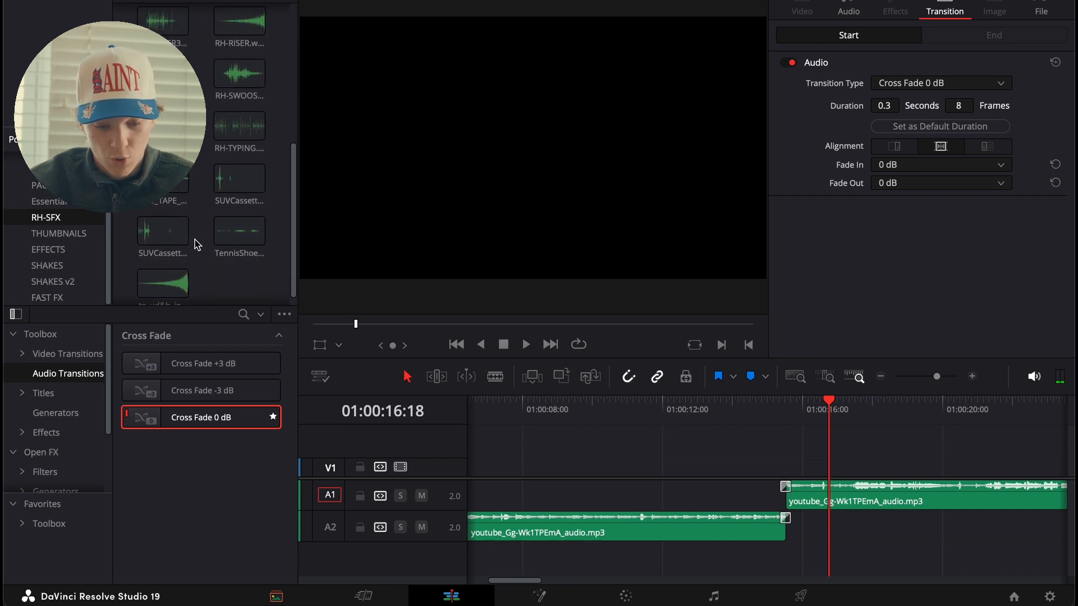
pyautogui.moveTo(163, 282); pyautogui.dragTo(749, 558)
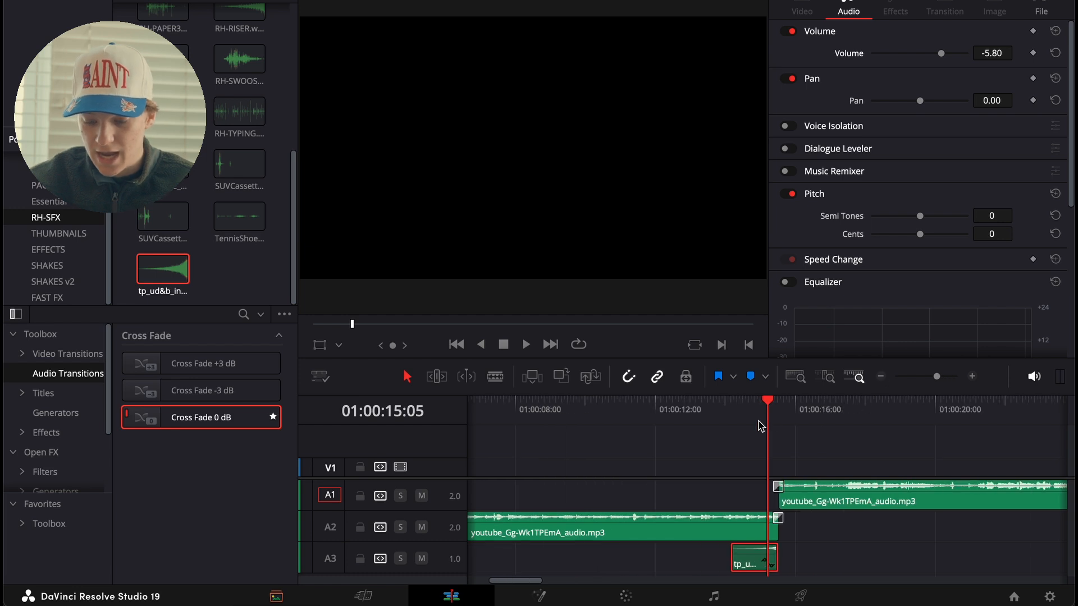
# Play back the cut, then return the playhead to before the riser.
pyautogui.click(525, 345)
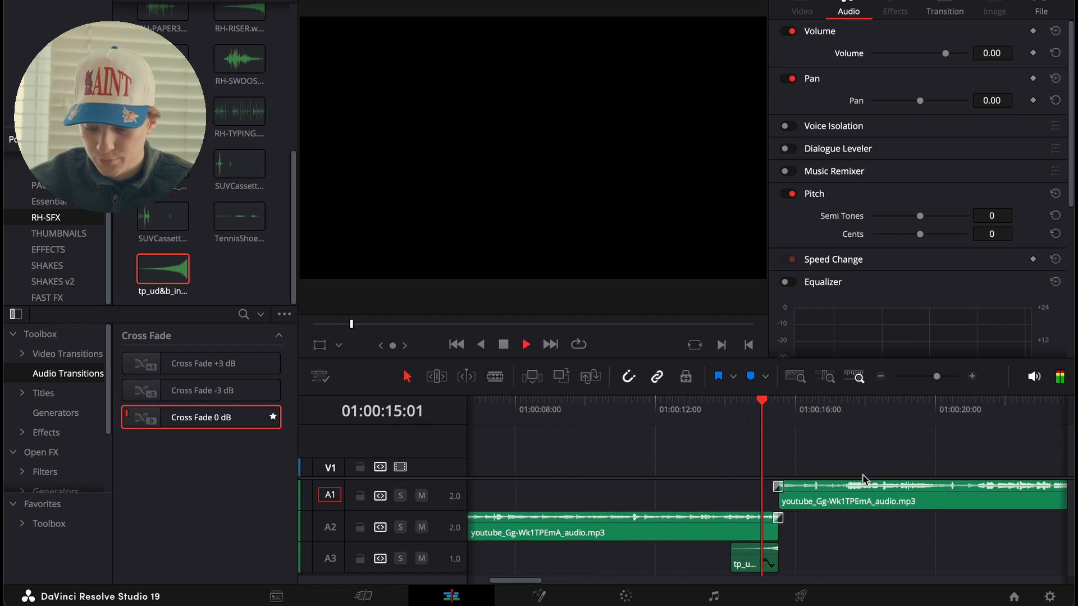
pyautogui.click(619, 409)
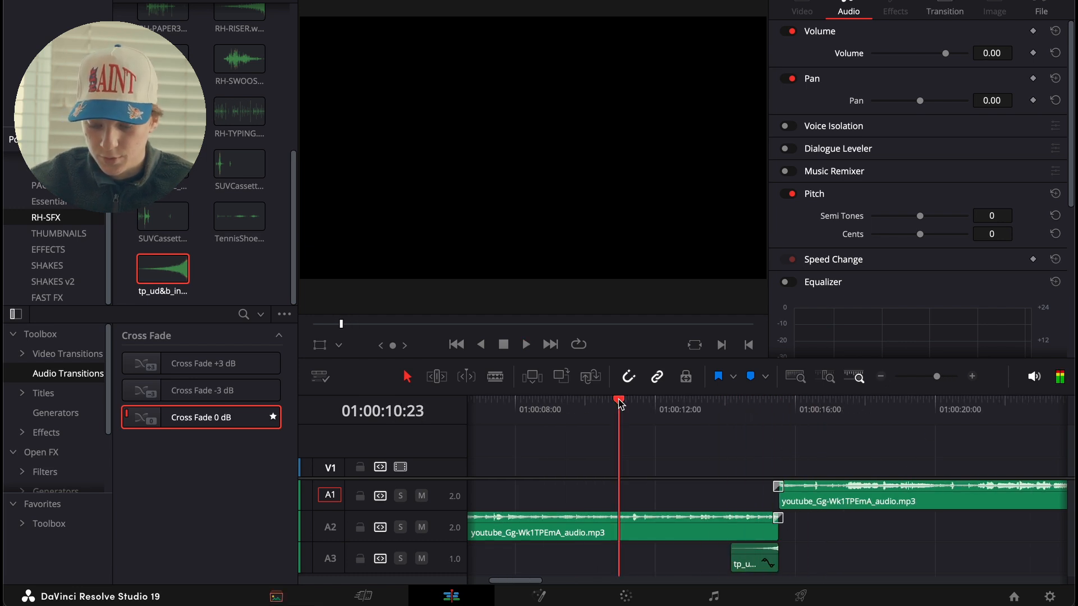